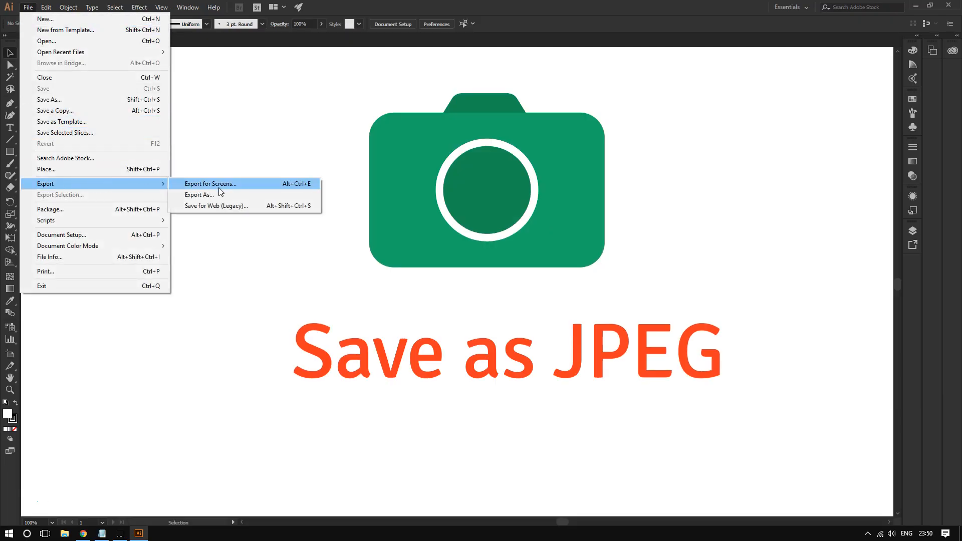
pyautogui.moveTo(199, 194)
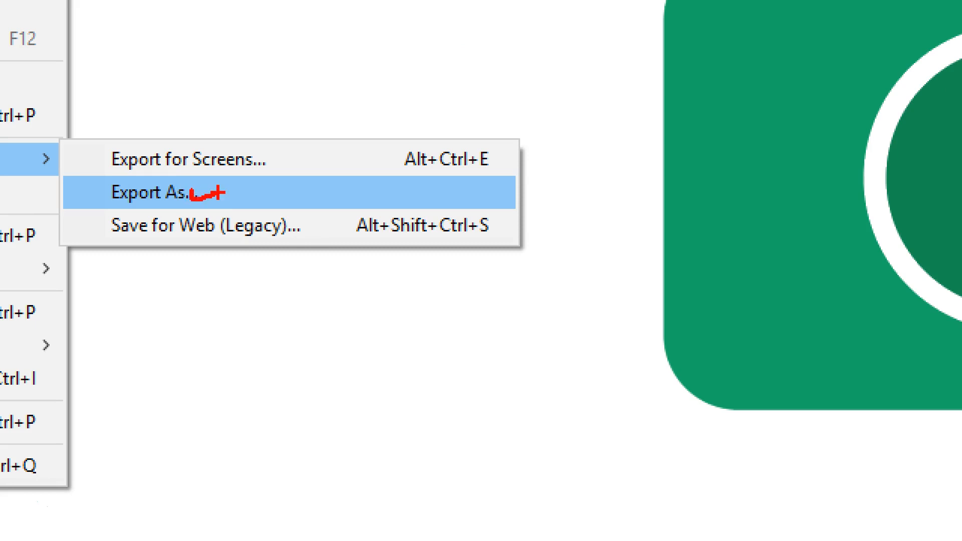
# - Open the Export As dialog from the File menu
pyautogui.click(159, 192)
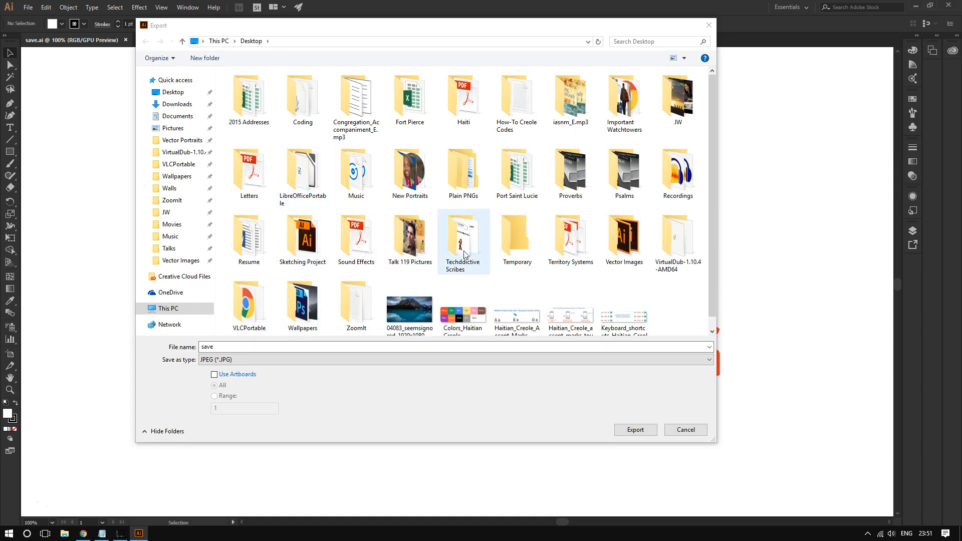
# - Target the Temporary folder and name the file flat_camera
pyautogui.doubleClick(516, 236)
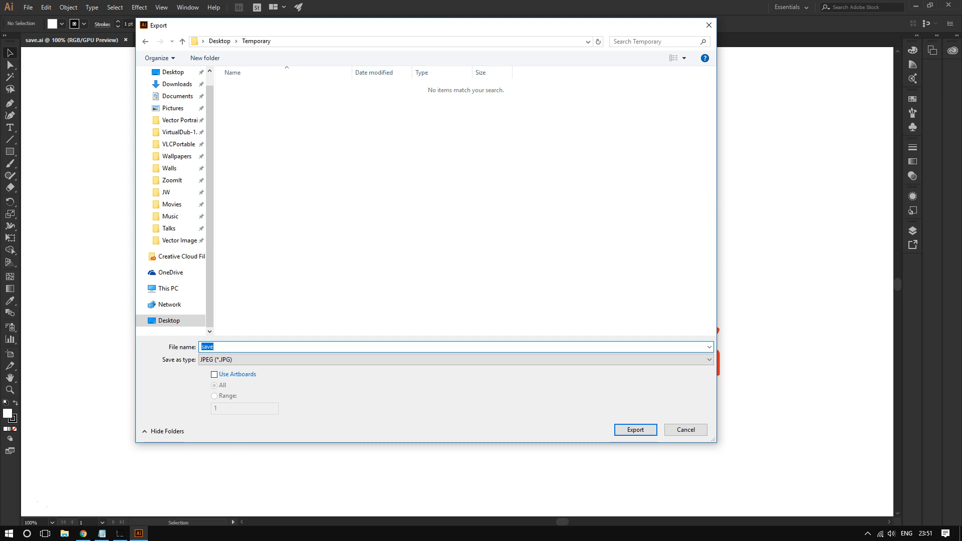
pyautogui.write('fa')
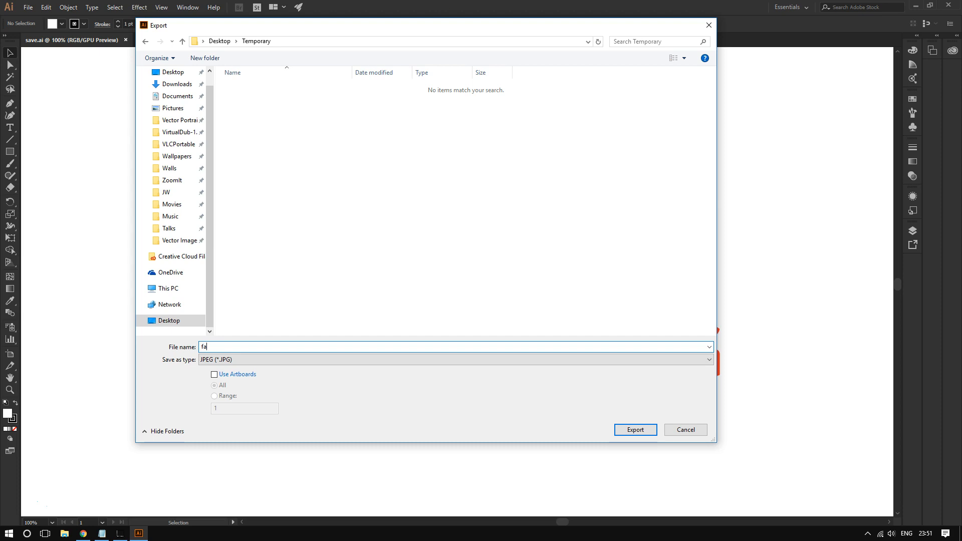
pyautogui.write('lt')
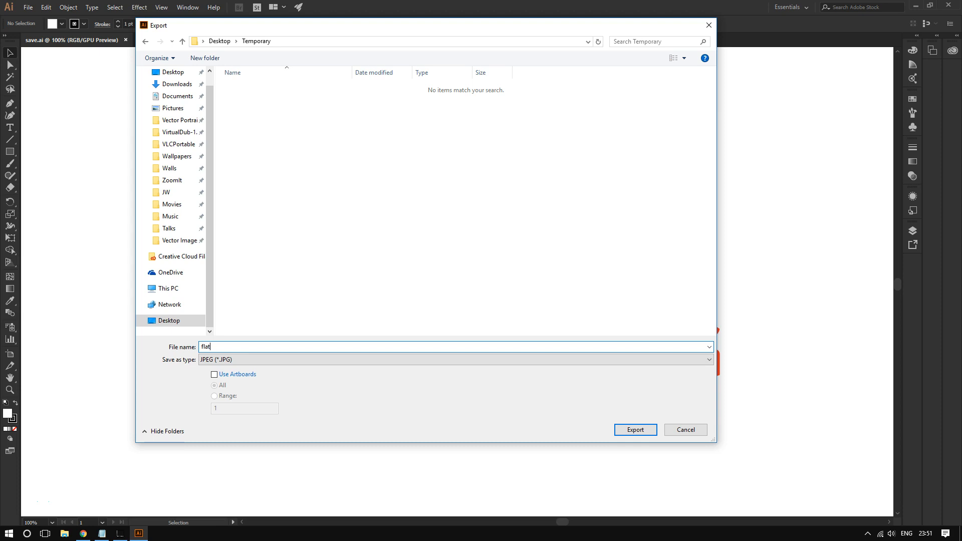
pyautogui.write('_came')
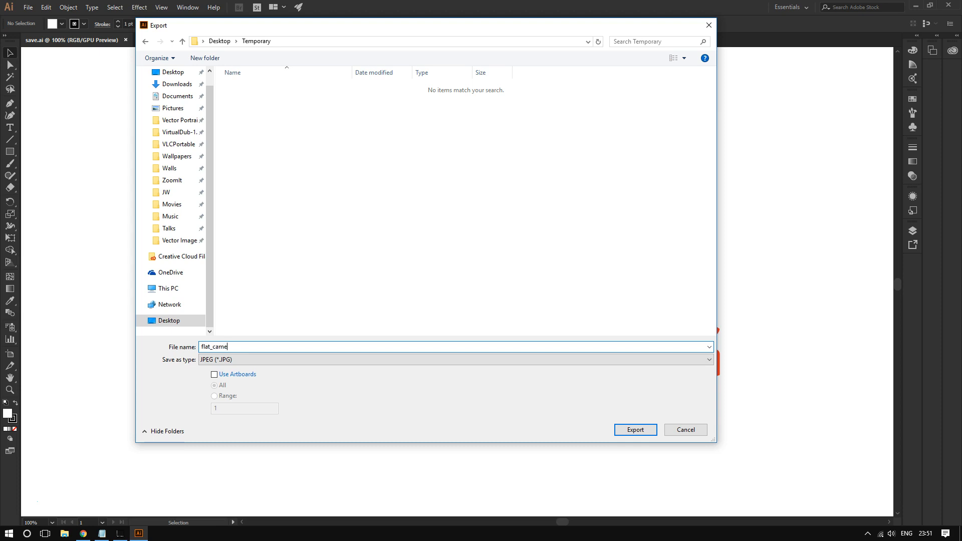
pyautogui.write('ra')
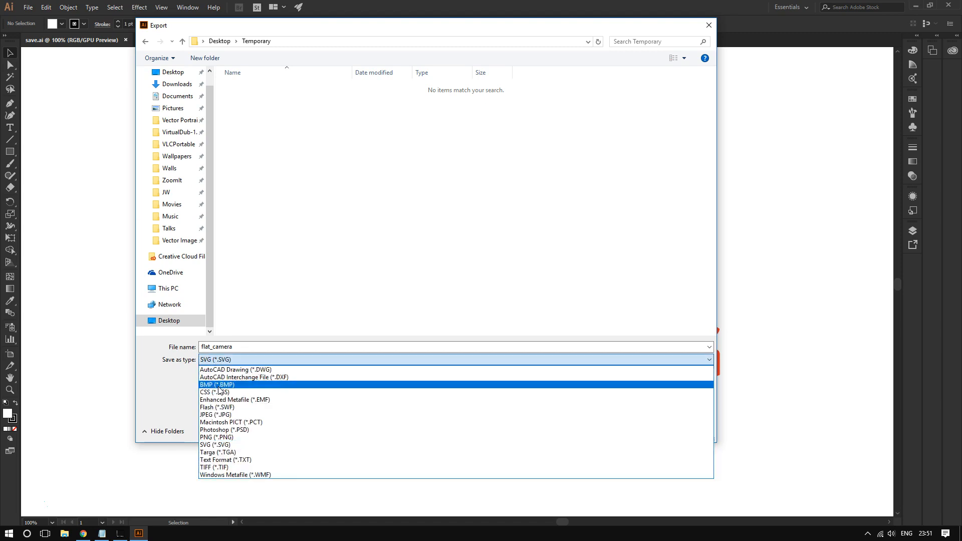
# - Choose JPEG (*.JPG) as the file type and start the export
pyautogui.click(215, 415)
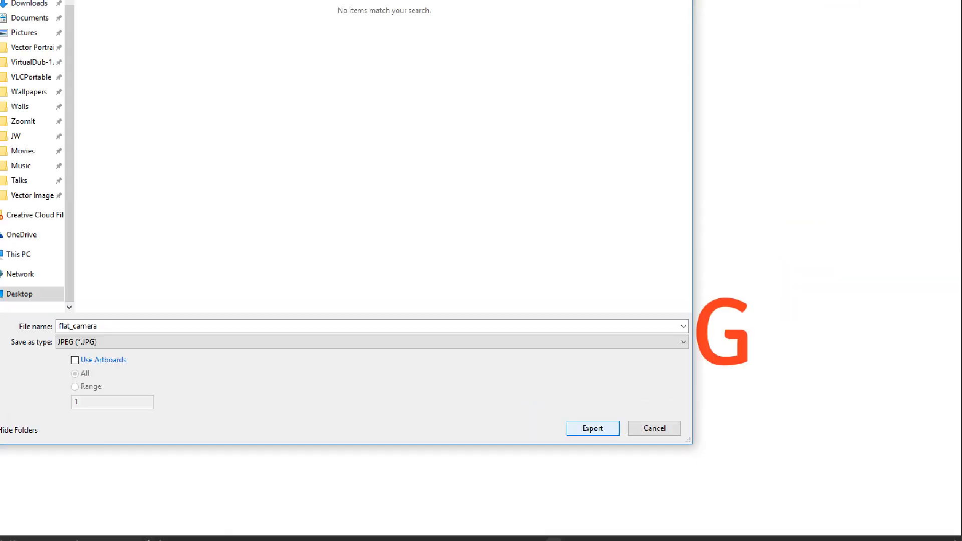
pyautogui.click(592, 427)
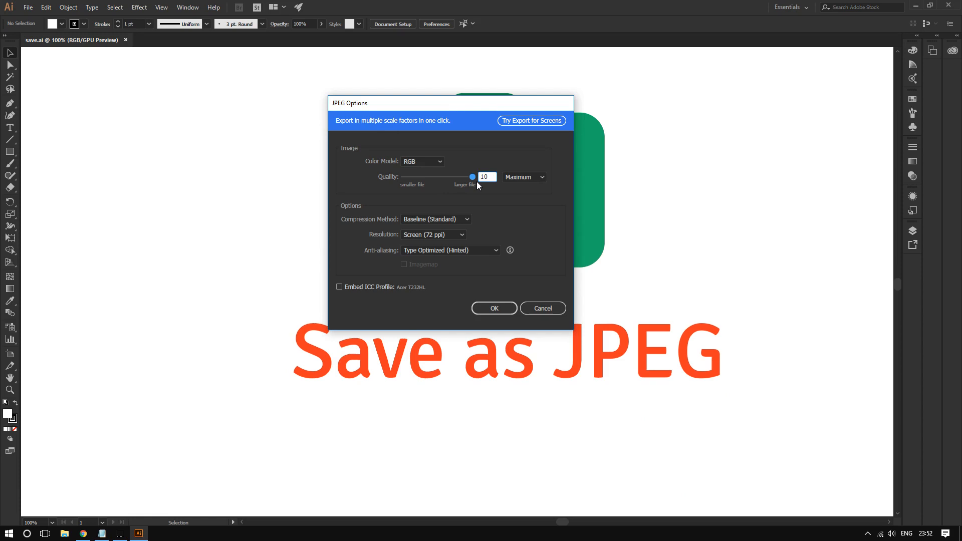
# - Export with JPEG quality 10 (Maximum) and Screen (72 ppi) resolution
pyautogui.click(485, 176)
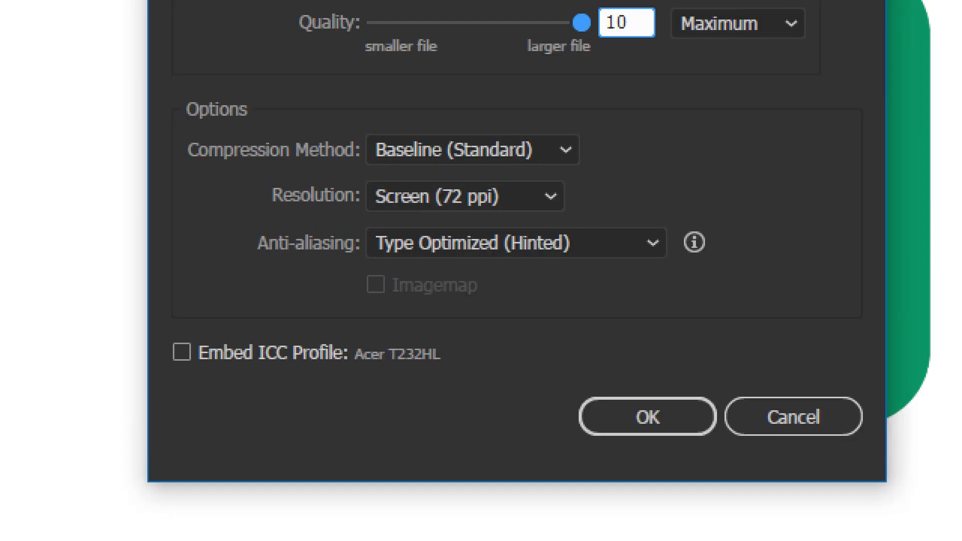
pyautogui.click(448, 191)
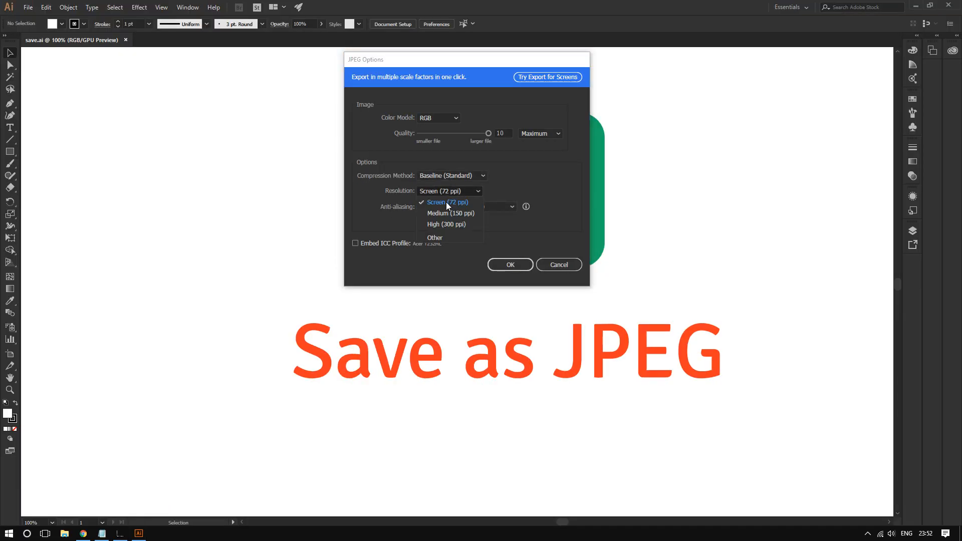
pyautogui.click(446, 202)
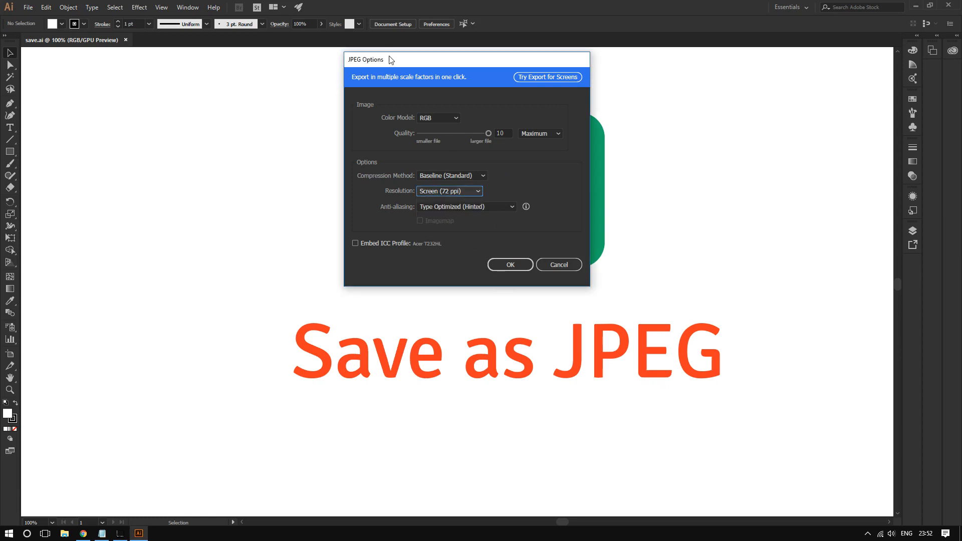
pyautogui.click(509, 265)
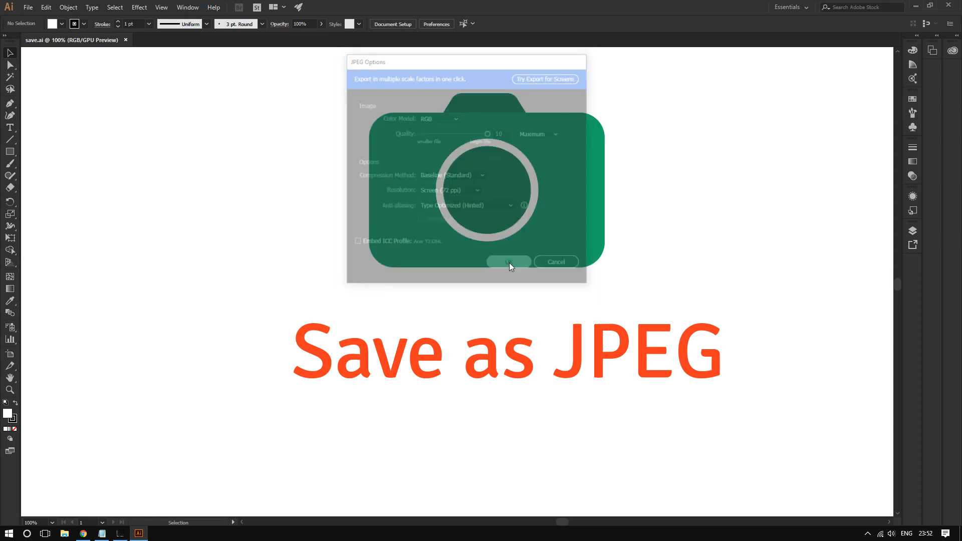
pyautogui.click(508, 261)
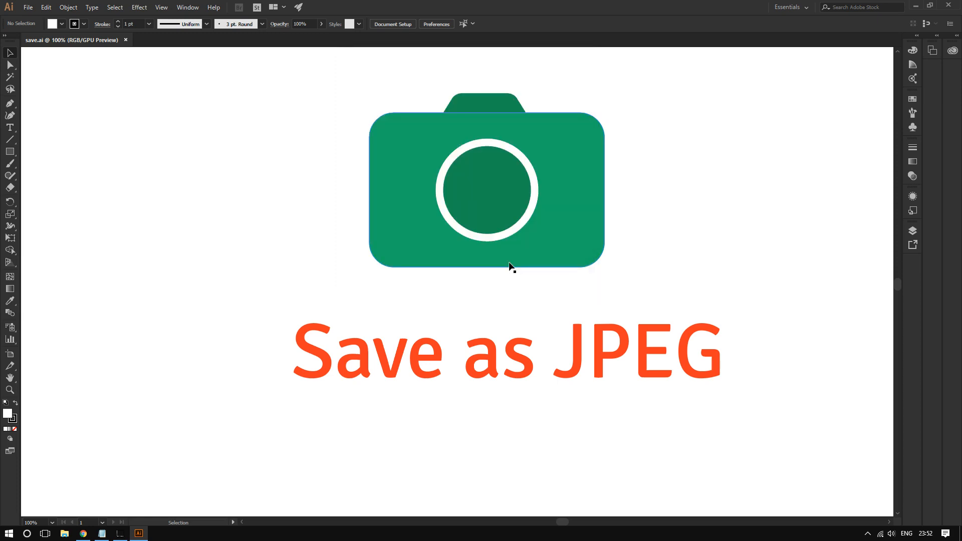